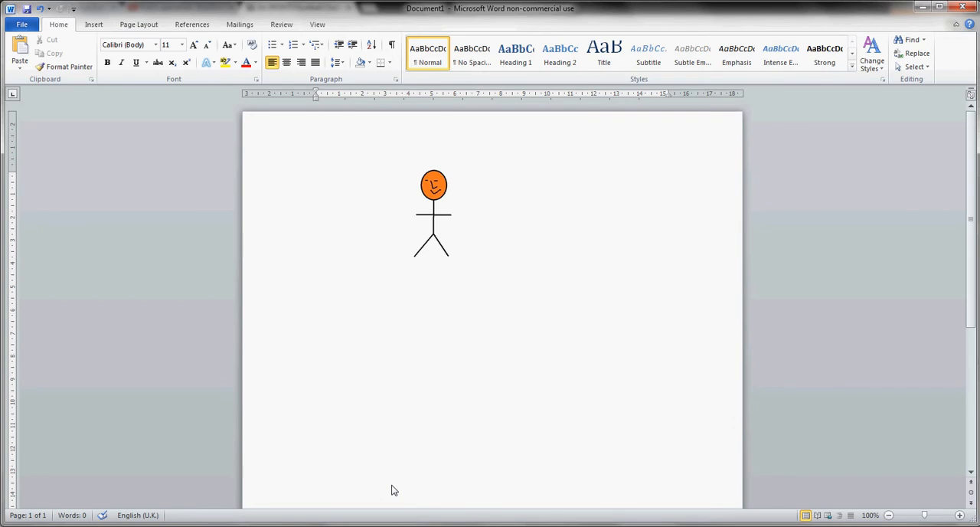
- Select the stickman picture so its sizing frame shows the empty space around the figure
click(315, 300)
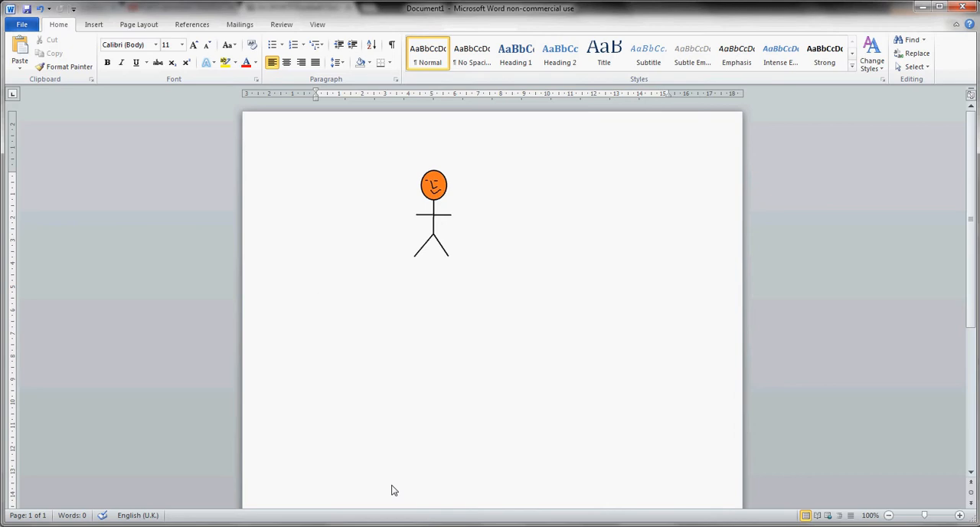
click(315, 300)
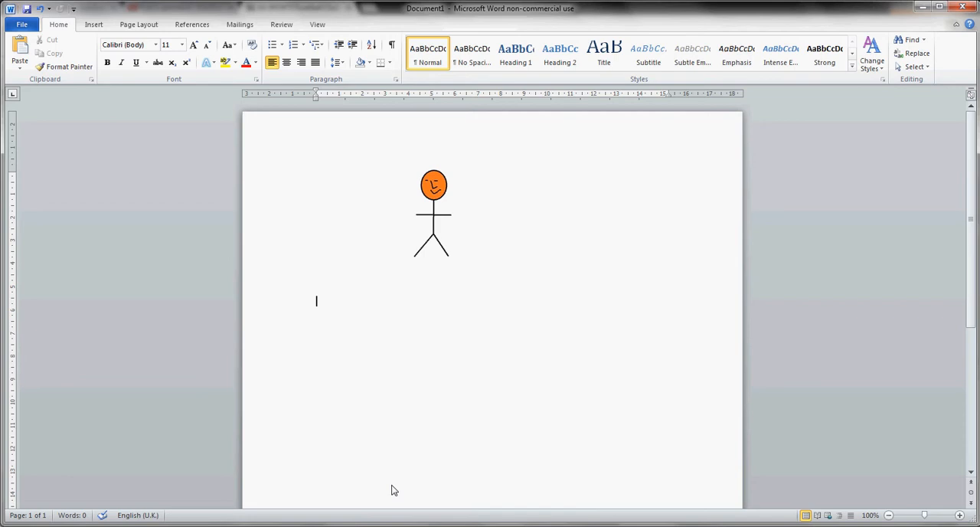
mouse_move(389, 481)
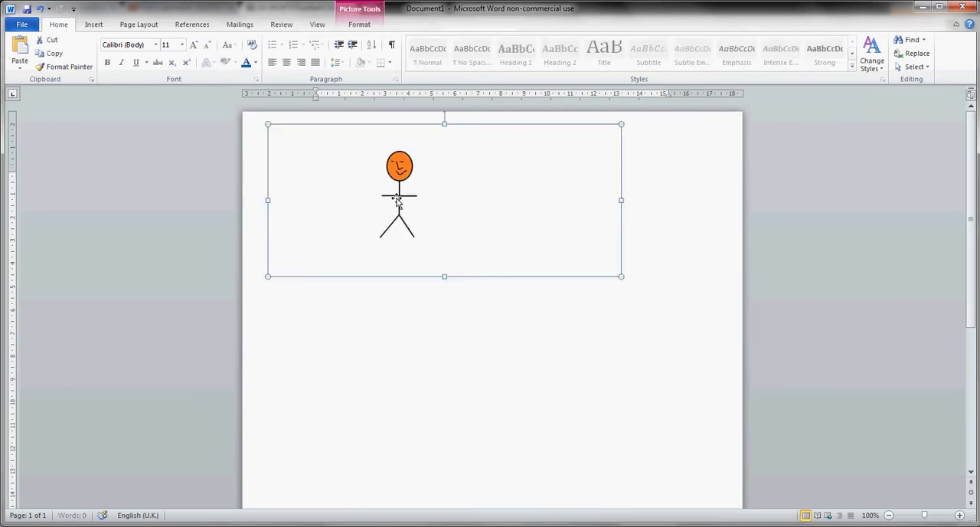
- Add a second copy of the stickman picture, landing at the page's right edge
drag(398, 199, 421, 232)
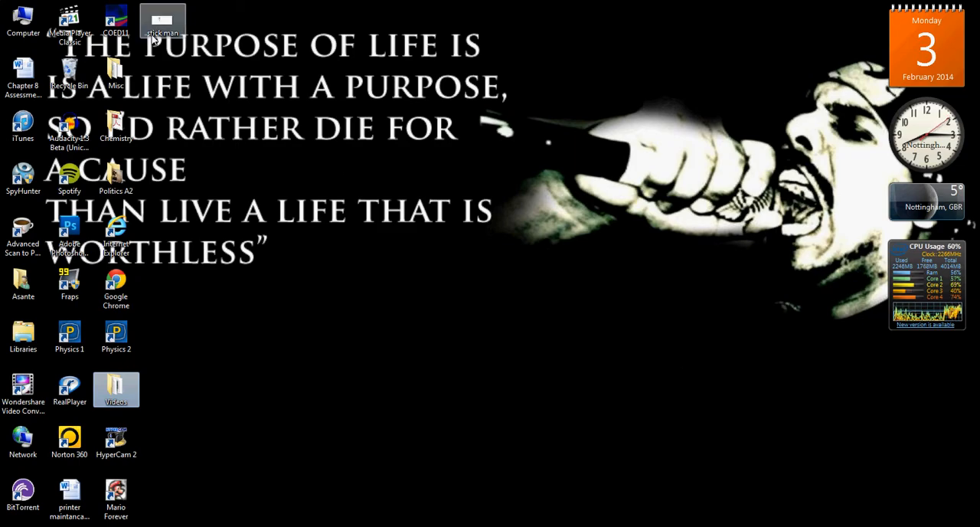
double_click(161, 13)
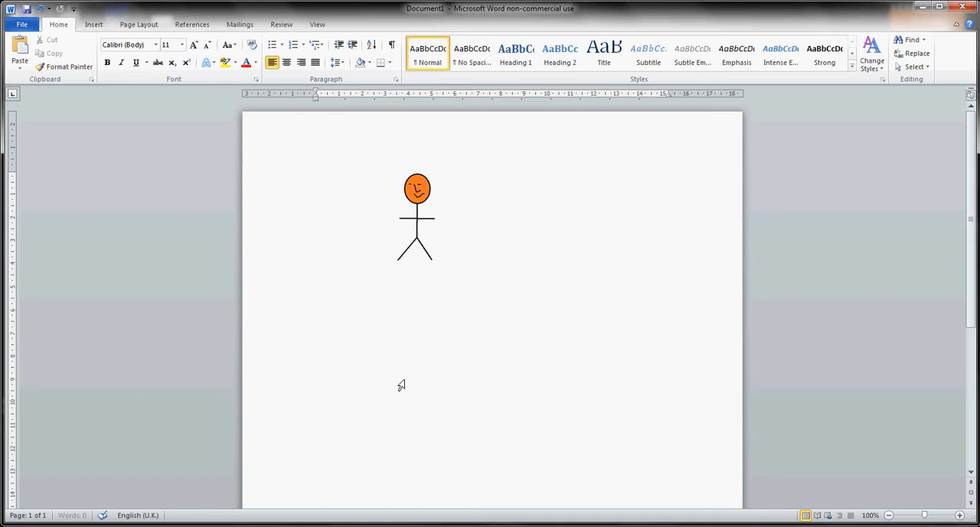
mouse_move(450, 322)
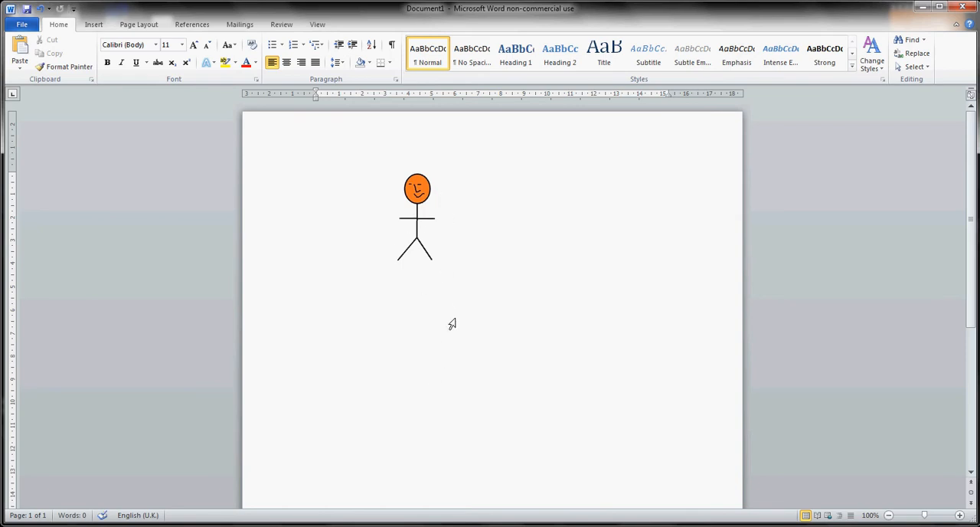
click(417, 214)
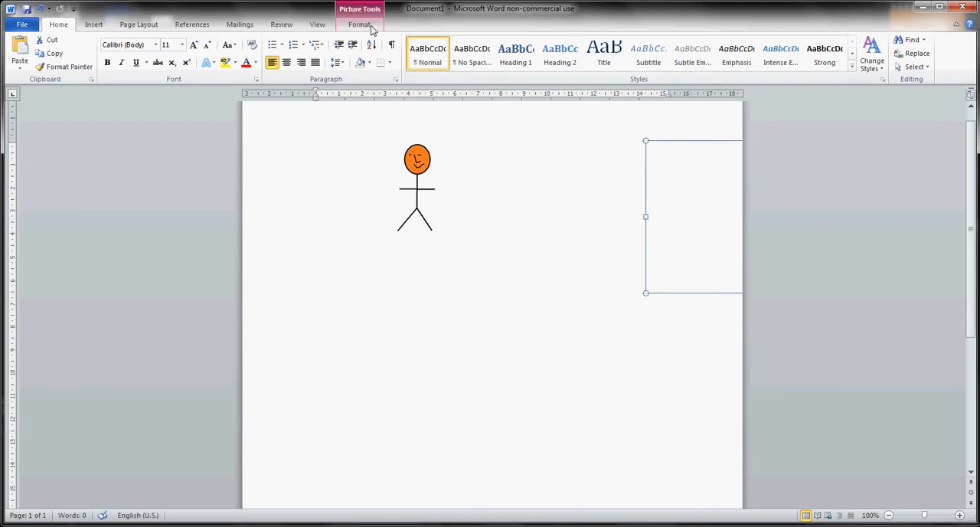
- Set the second picture's text wrapping to In Front of Text so it floats freely
click(725, 59)
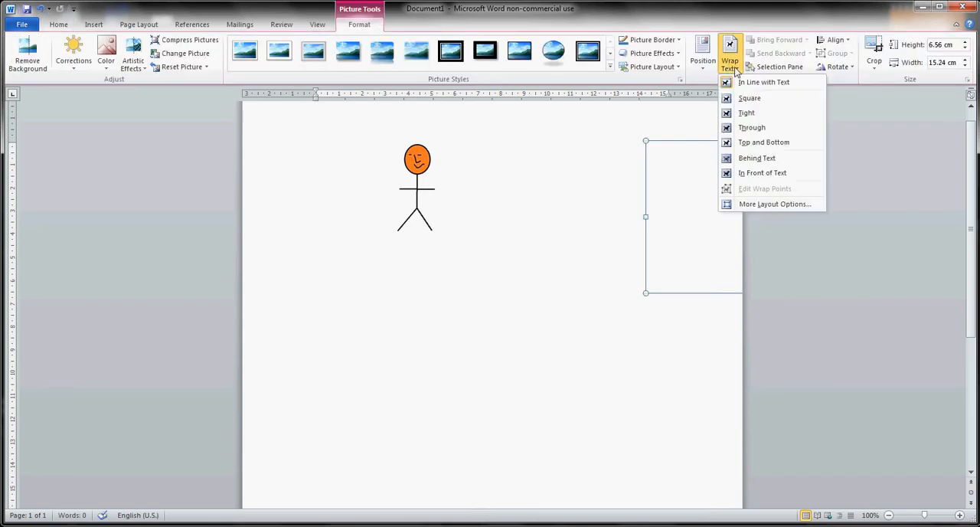
click(750, 98)
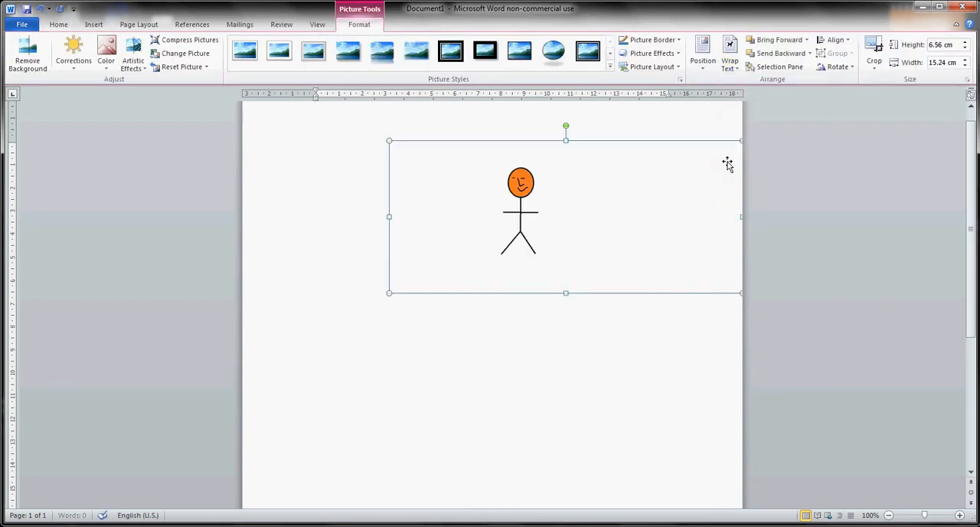
- Drag the floating second stickman onto the page and down below the first one
drag(565, 217, 420, 245)
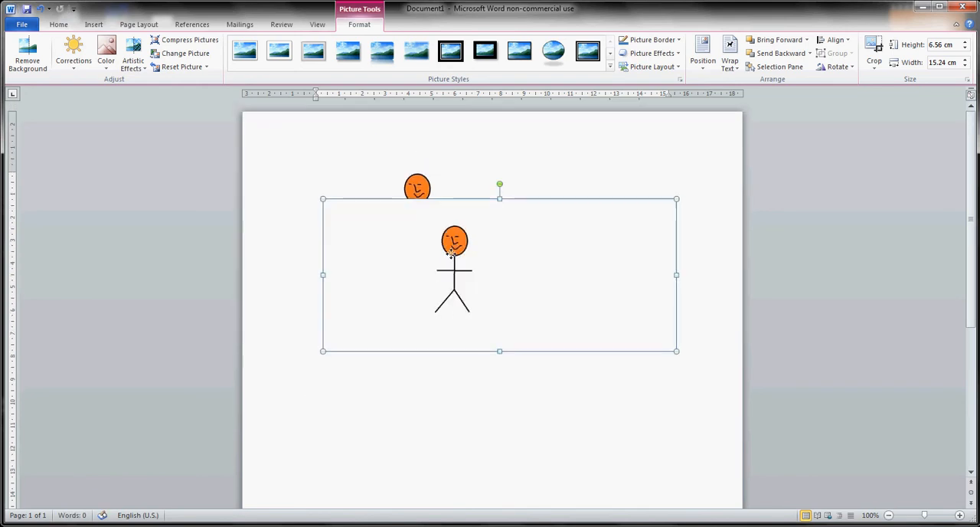
drag(451, 252, 459, 261)
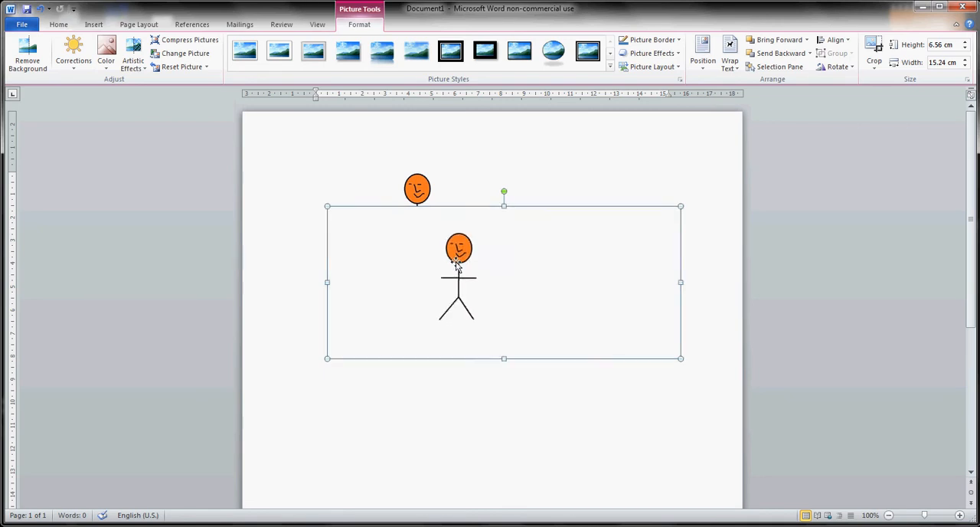
mouse_move(460, 280)
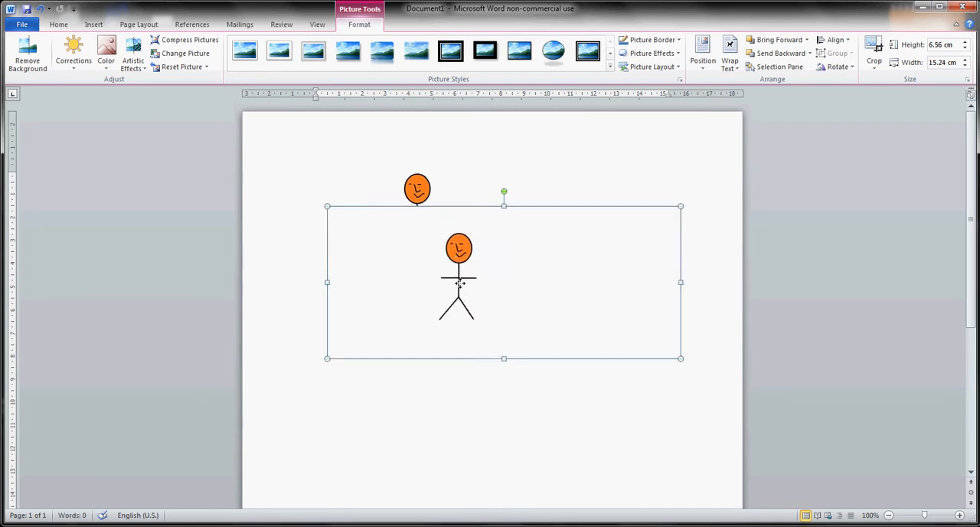
drag(456, 283, 466, 386)
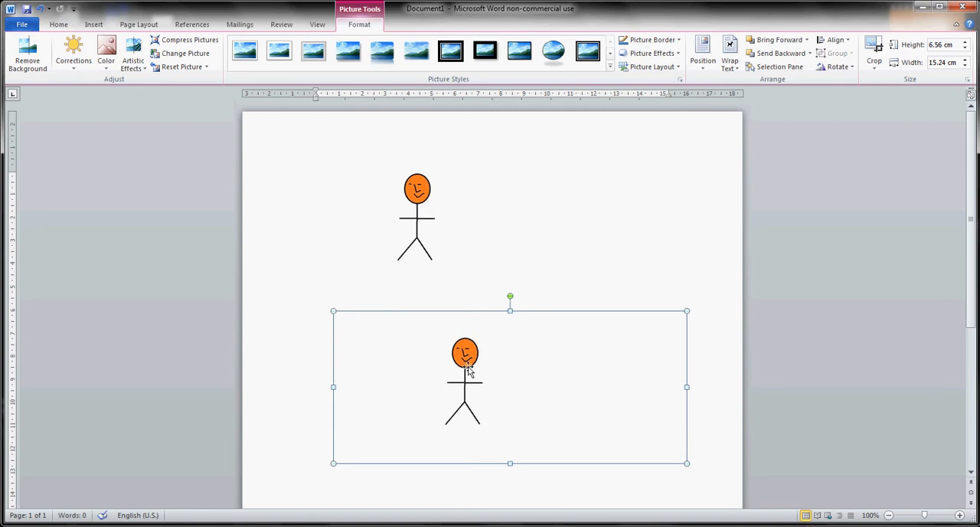
mouse_move(425, 239)
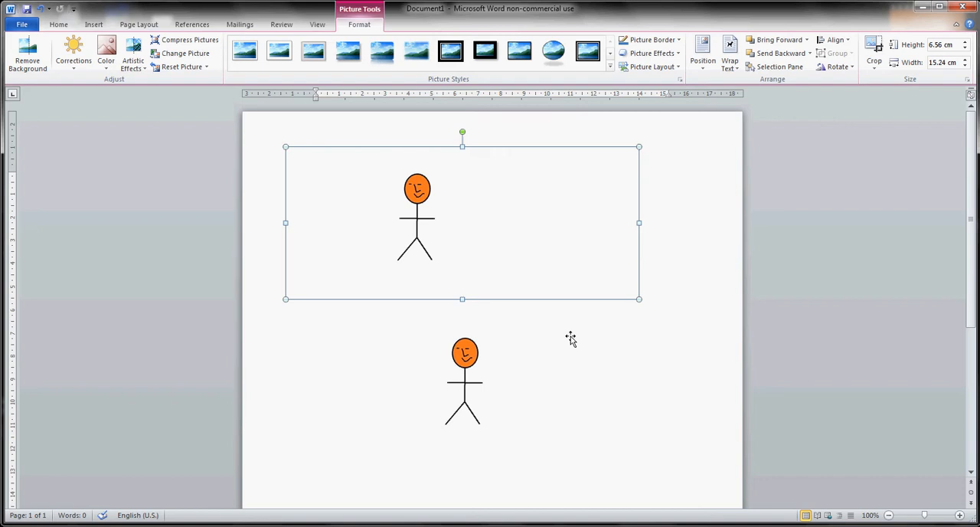
mouse_move(551, 328)
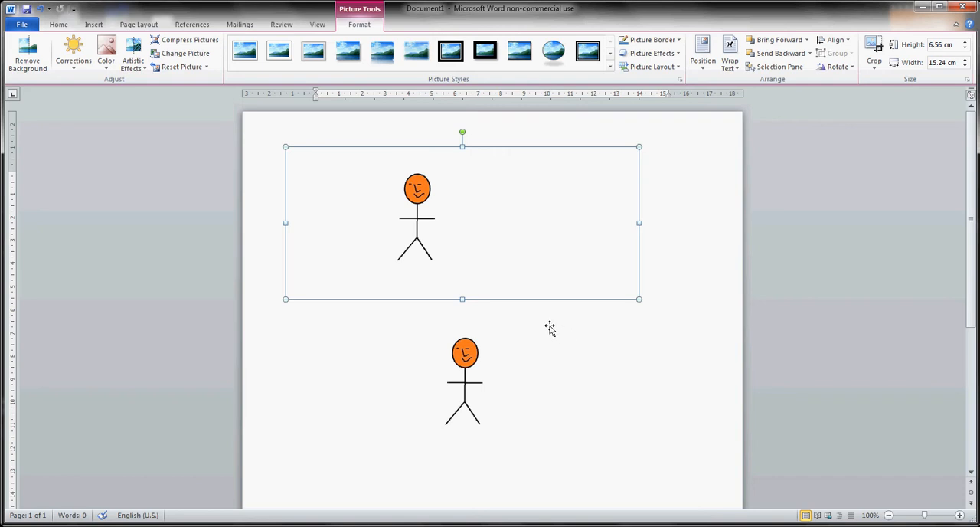
mouse_move(493, 263)
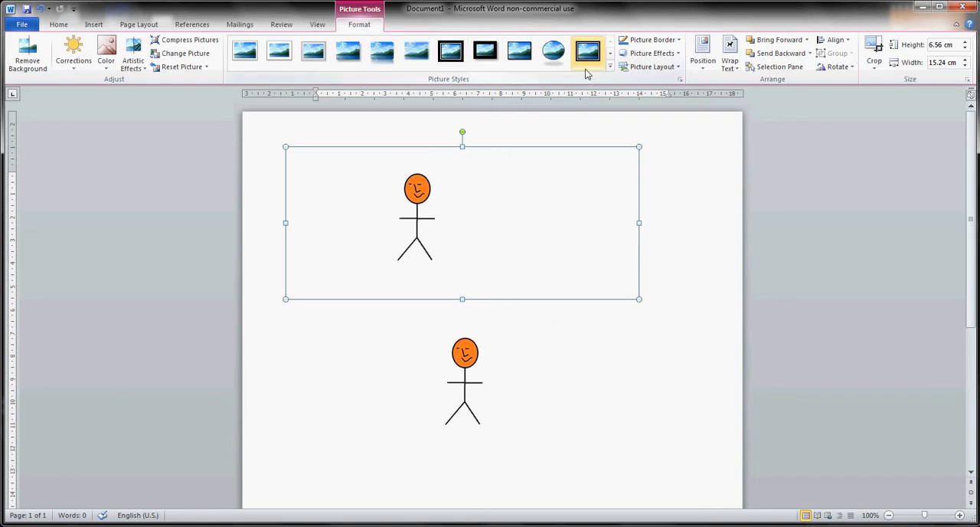
mouse_move(875, 46)
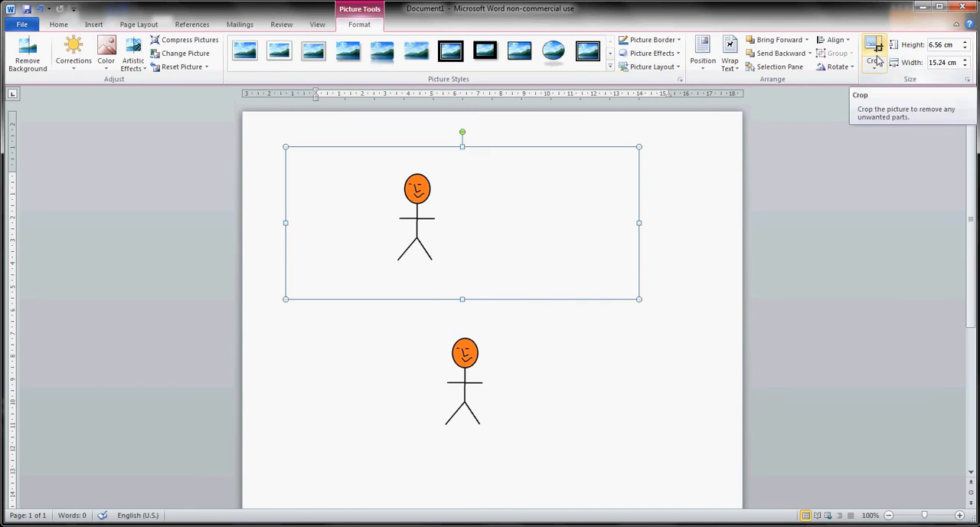
- Crop the upper picture's empty sides and edges down to a narrow strip around the stickman
click(871, 48)
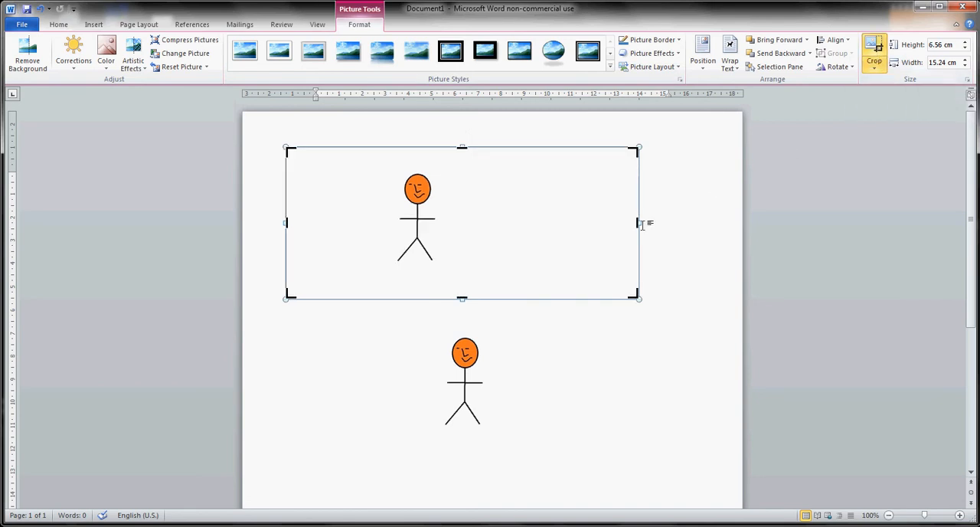
drag(639, 224, 487, 223)
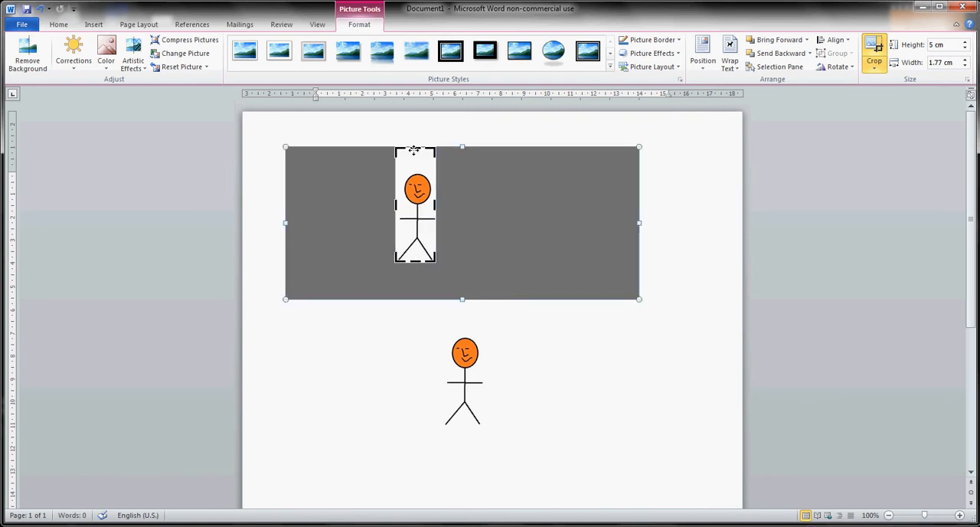
drag(414, 147, 415, 167)
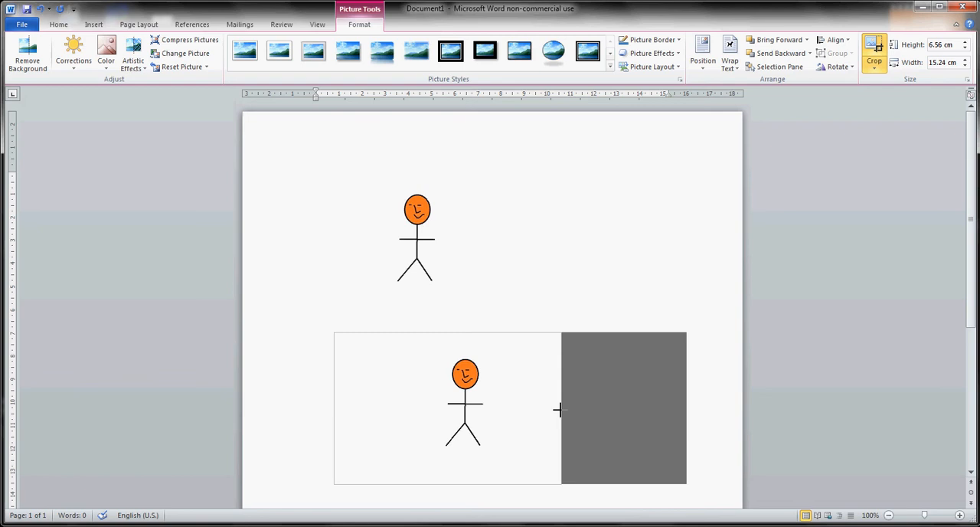
- Crop the empty side space off the lower stickman picture too
drag(559, 410, 490, 410)
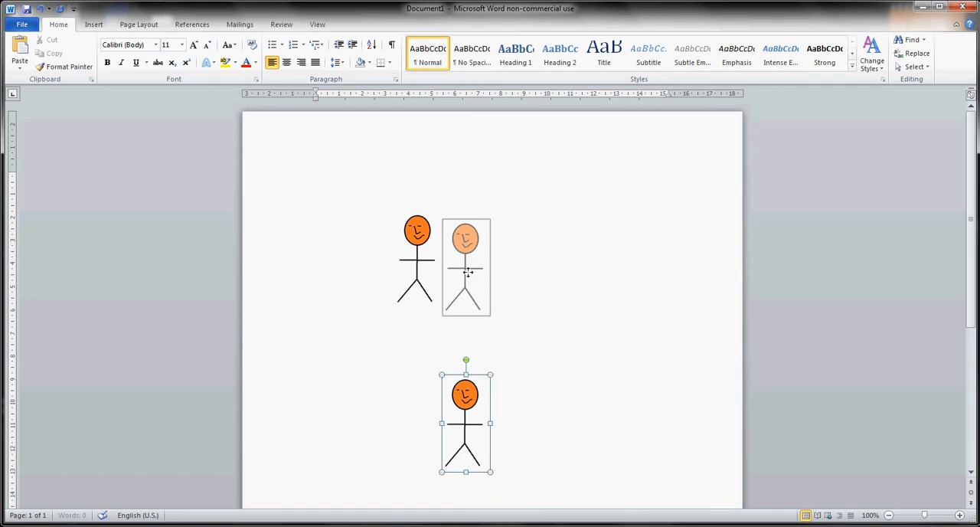
- Move the two cropped stickmen to stand side by side at the same height with a gap
drag(465, 421, 466, 260)
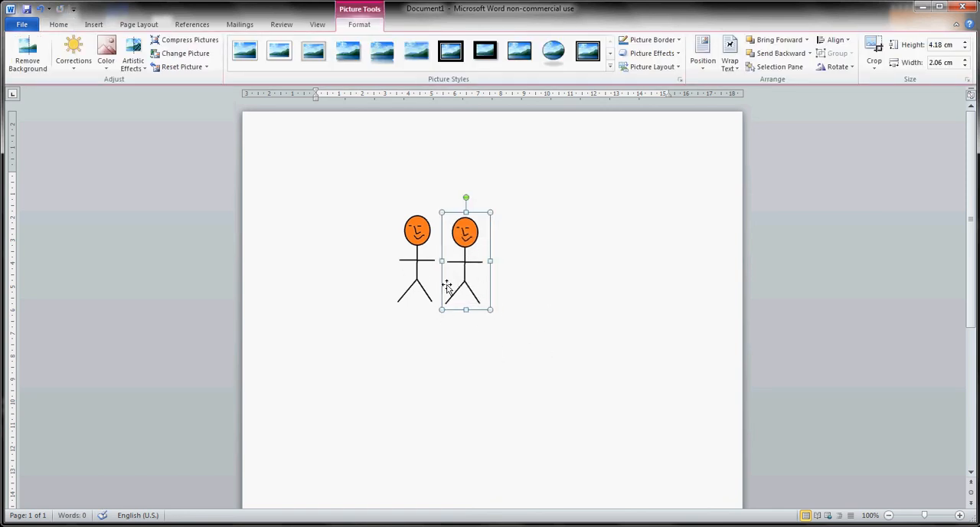
drag(465, 260, 456, 242)
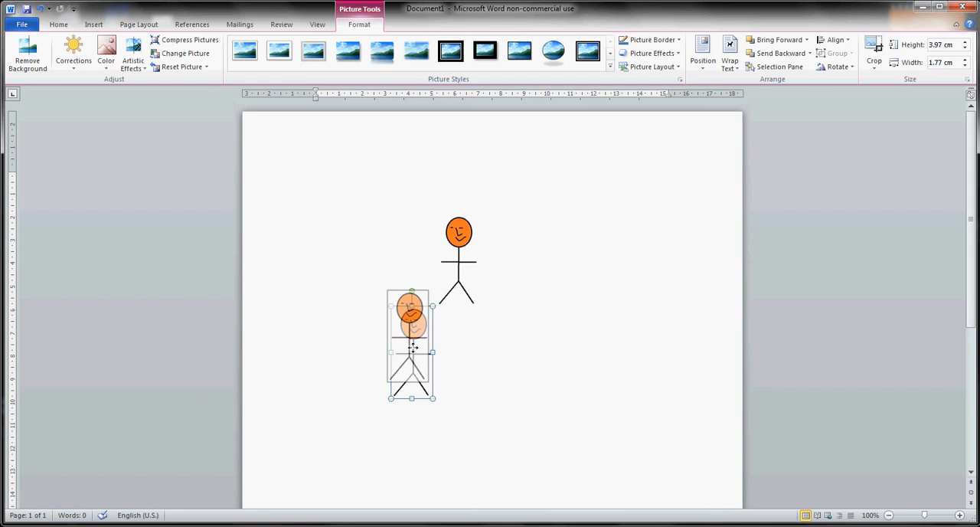
drag(410, 344, 404, 257)
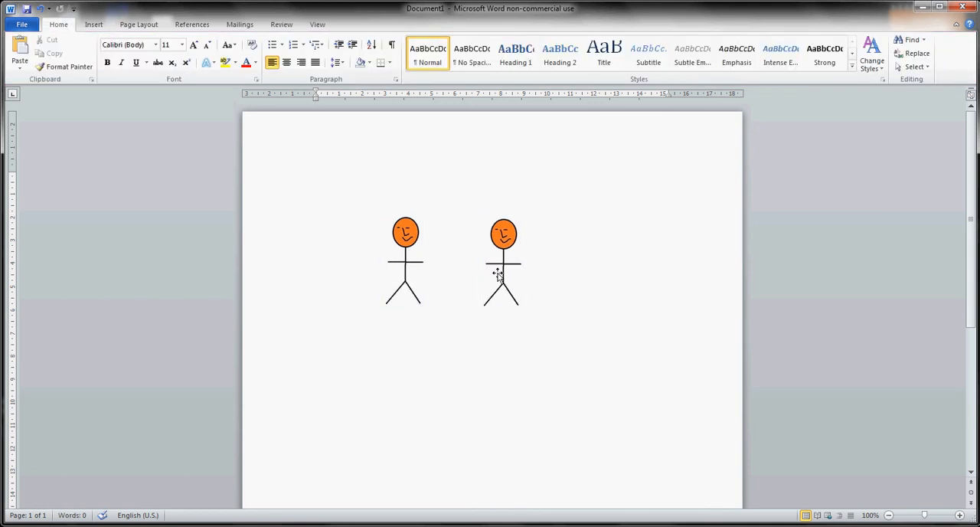
click(502, 236)
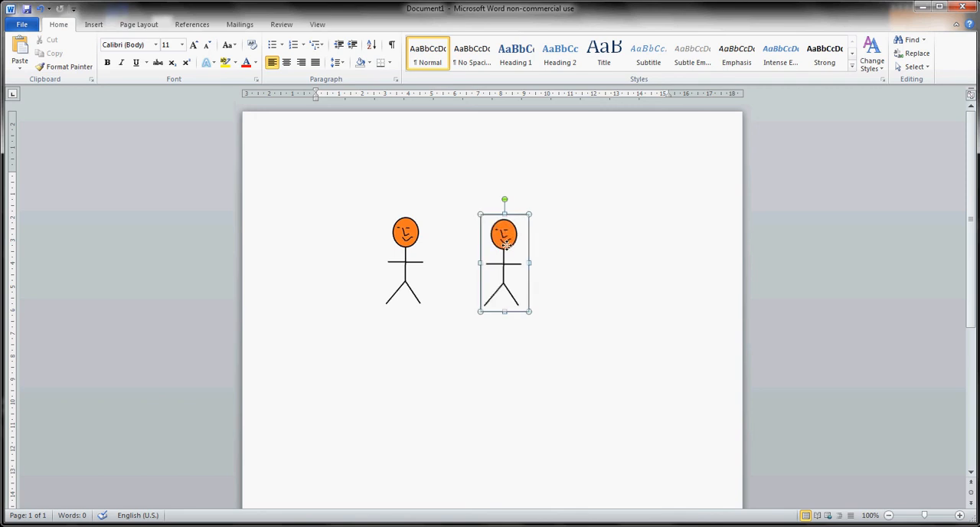
click(502, 237)
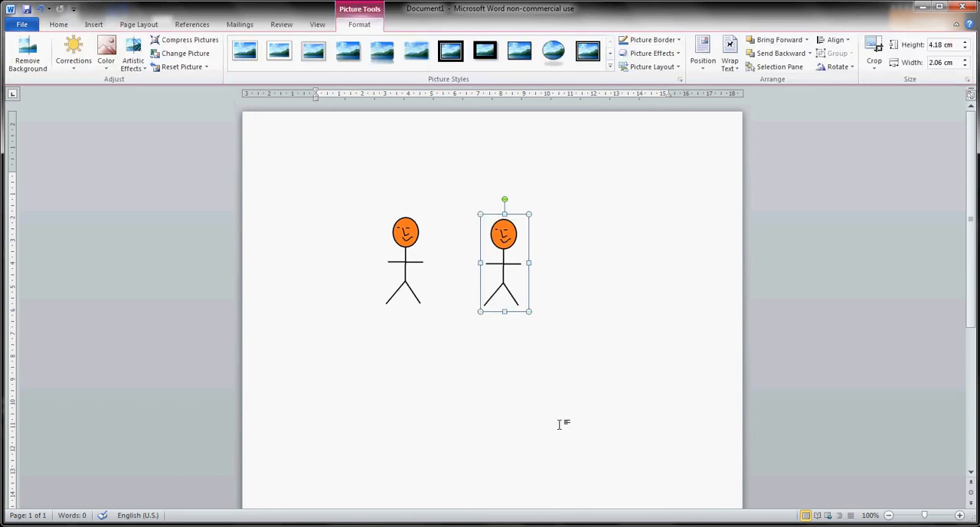